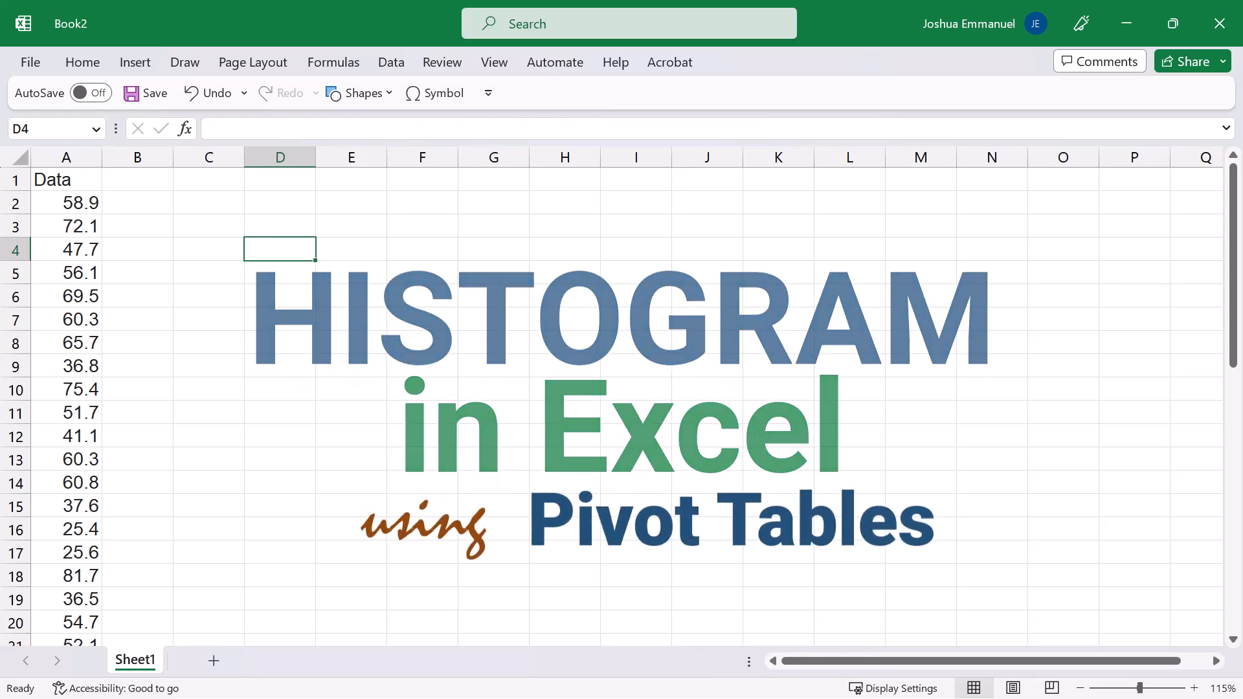
Start a PivotTable from a cell in the Data column (range A1:A46).
click(66, 272)
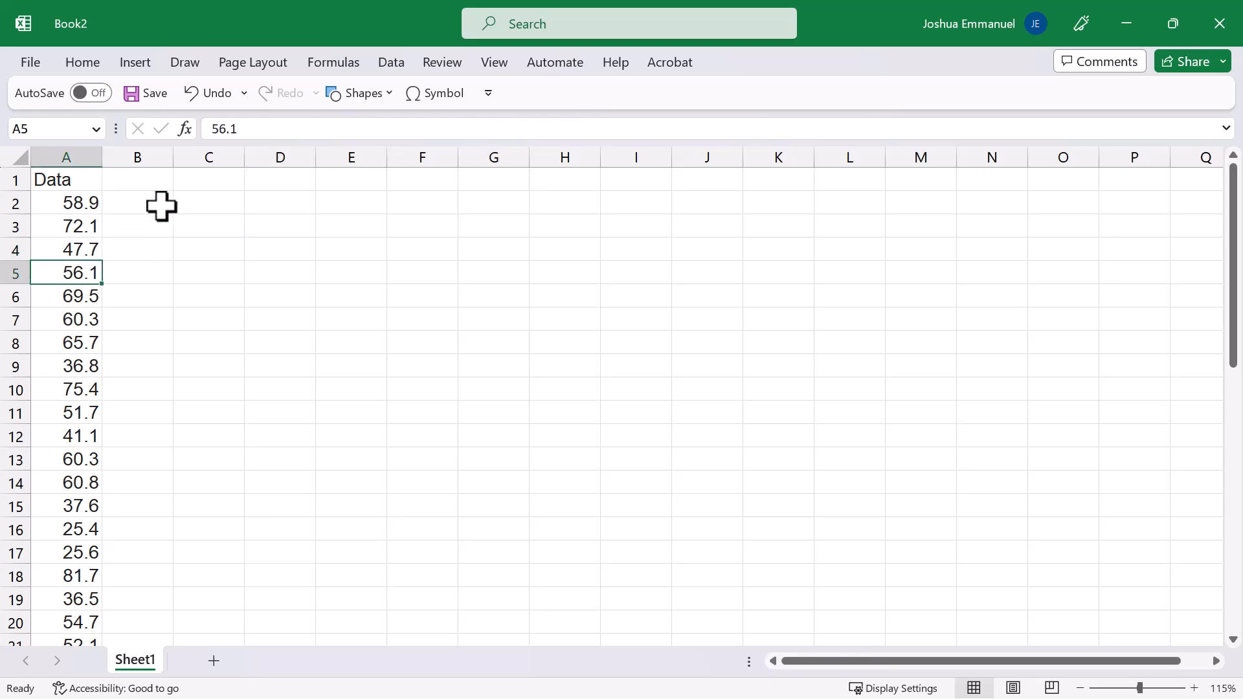
click(134, 62)
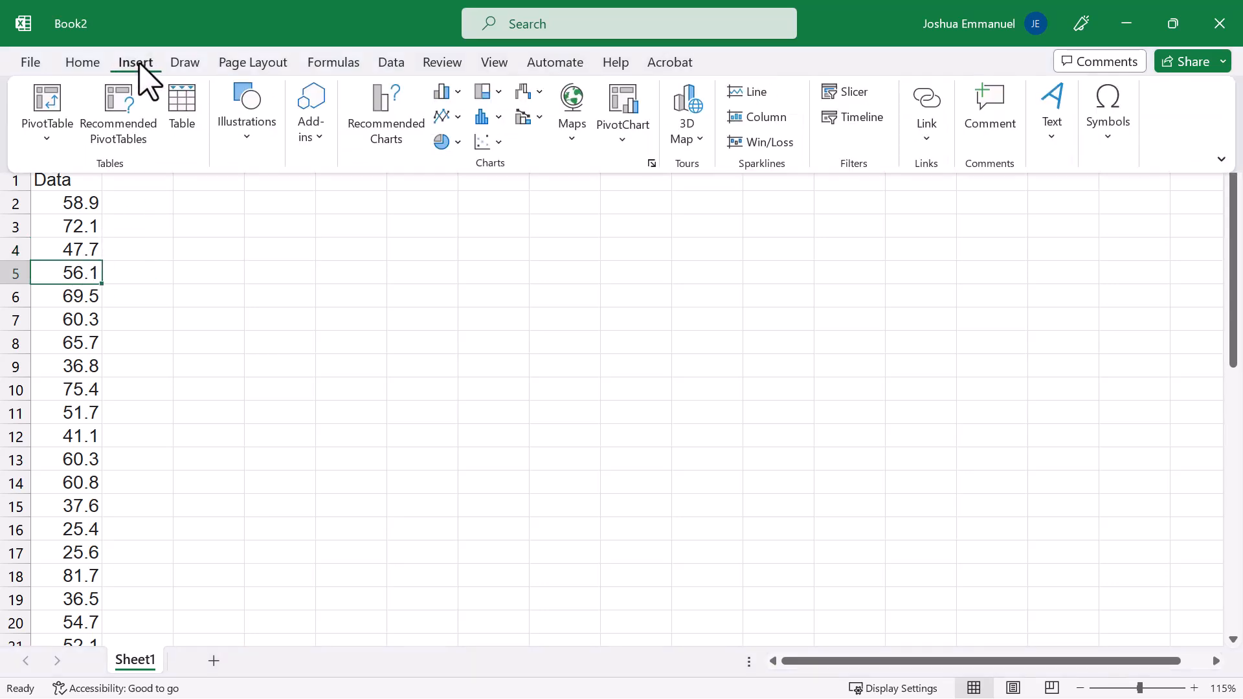
mouse_move(45, 111)
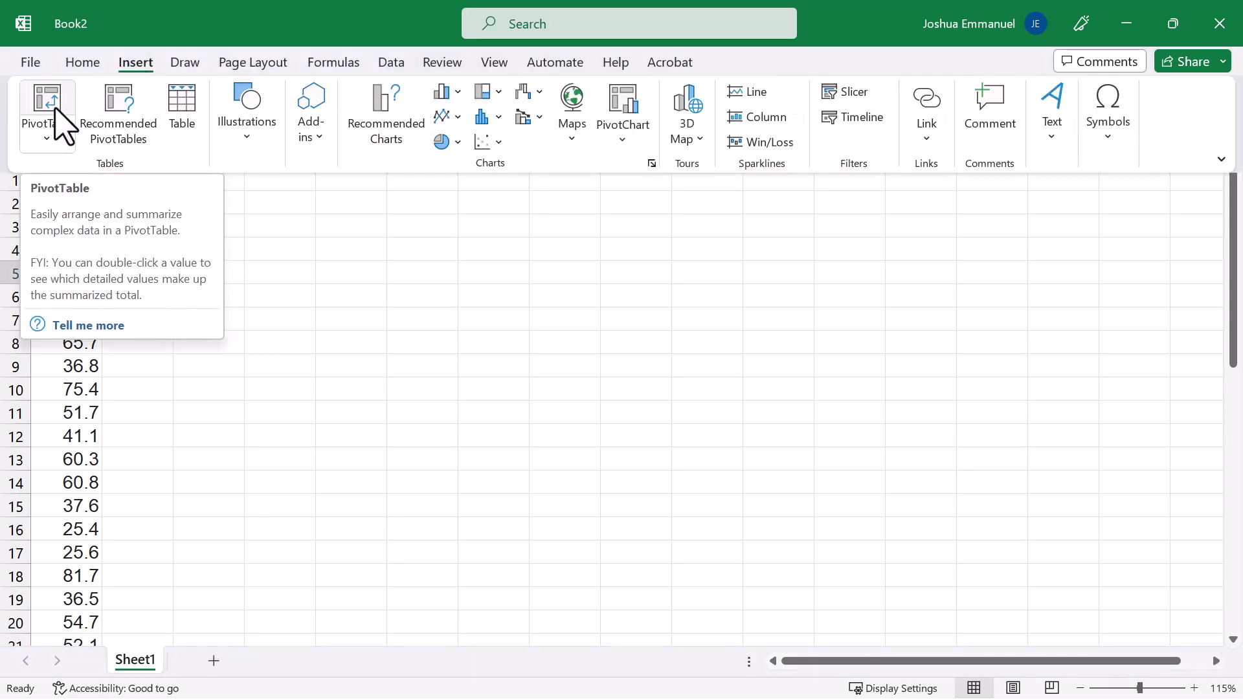
click(40, 107)
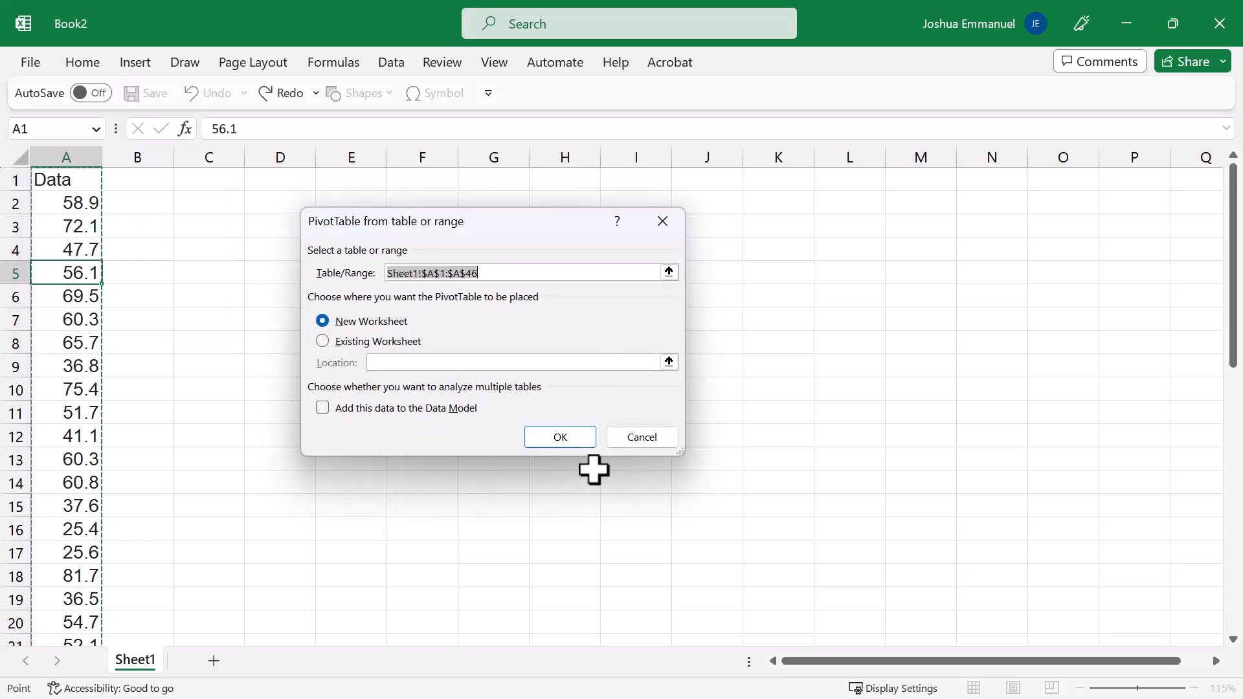
Place the PivotTable on a new worksheet with Data as rows and values summarized by Count.
click(559, 437)
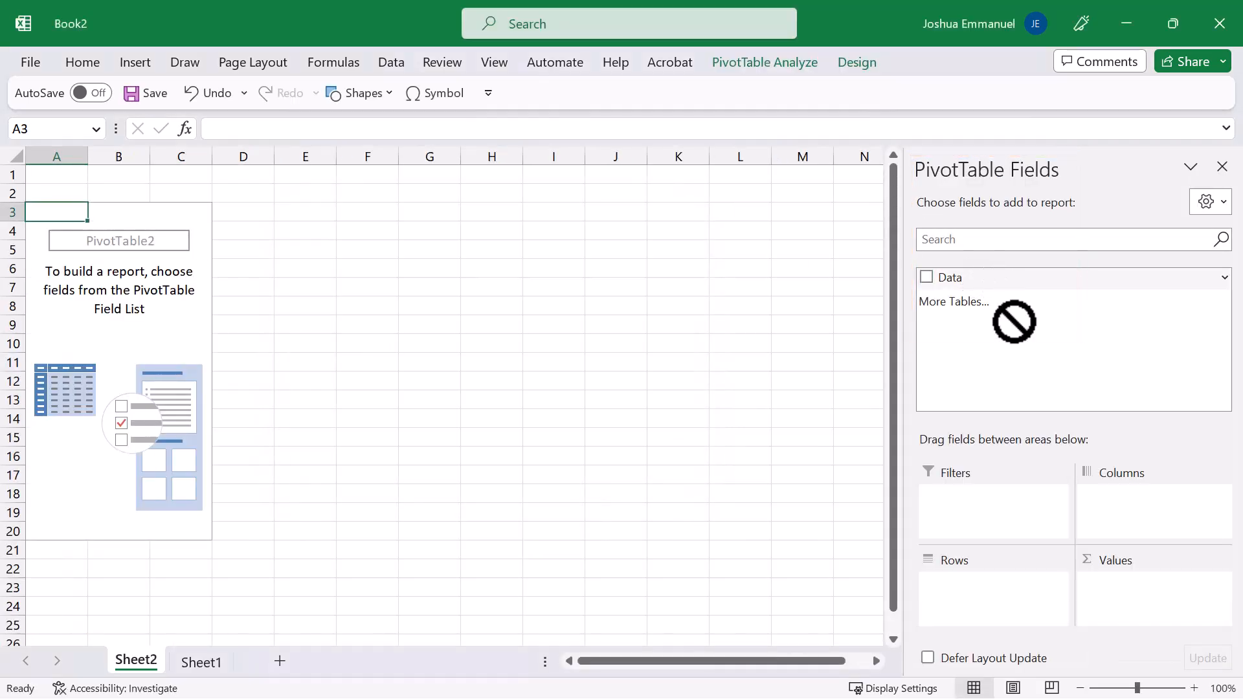
click(926, 276)
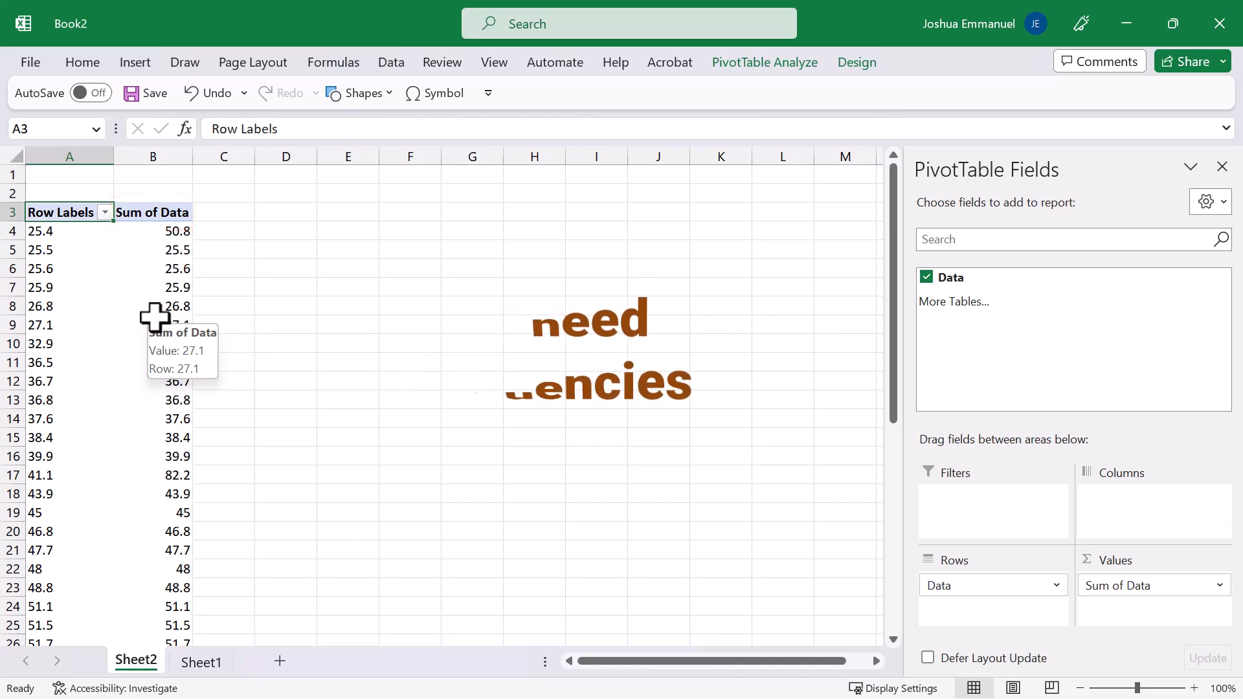
right_click(153, 324)
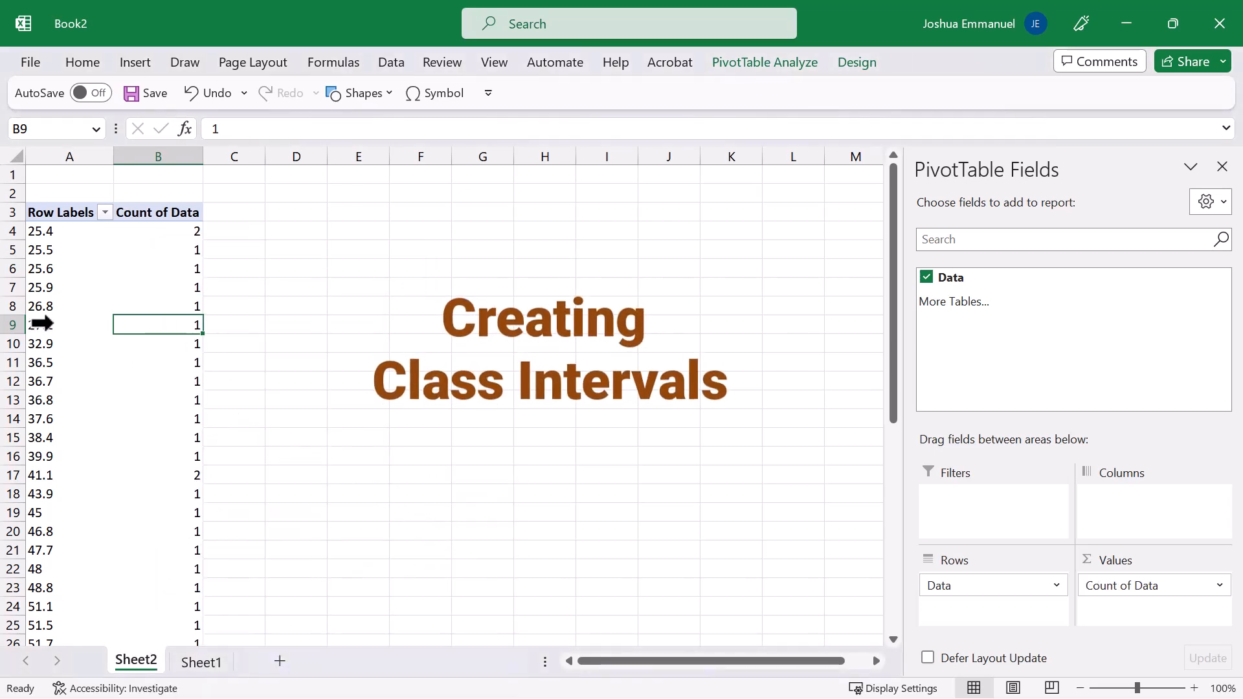
Group the row values starting at 25 in classes of width 10, up to 75-85.
right_click(39, 324)
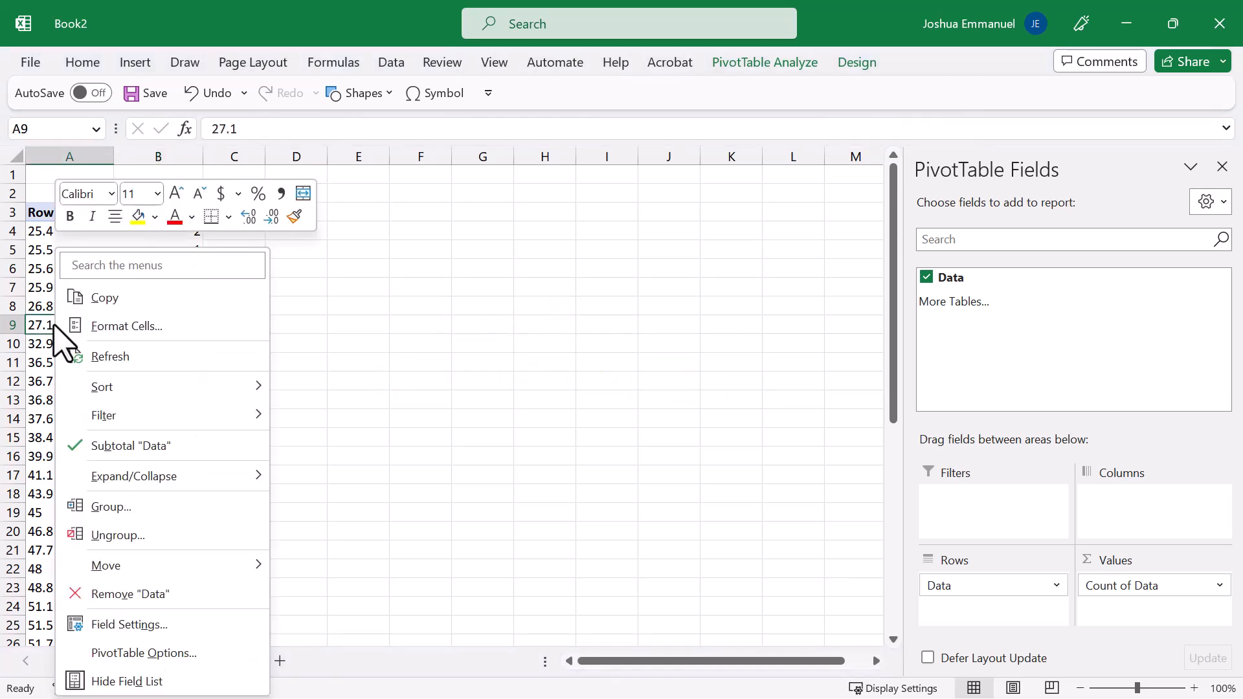
click(110, 506)
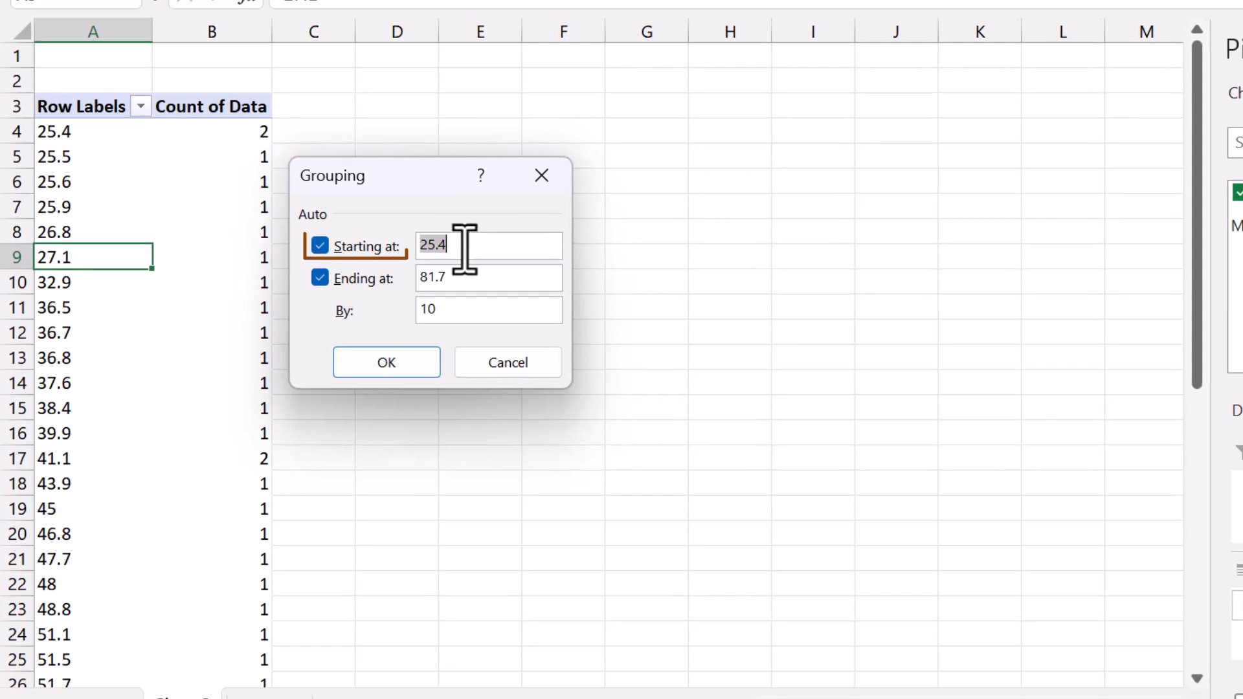
click(319, 244)
text(2)
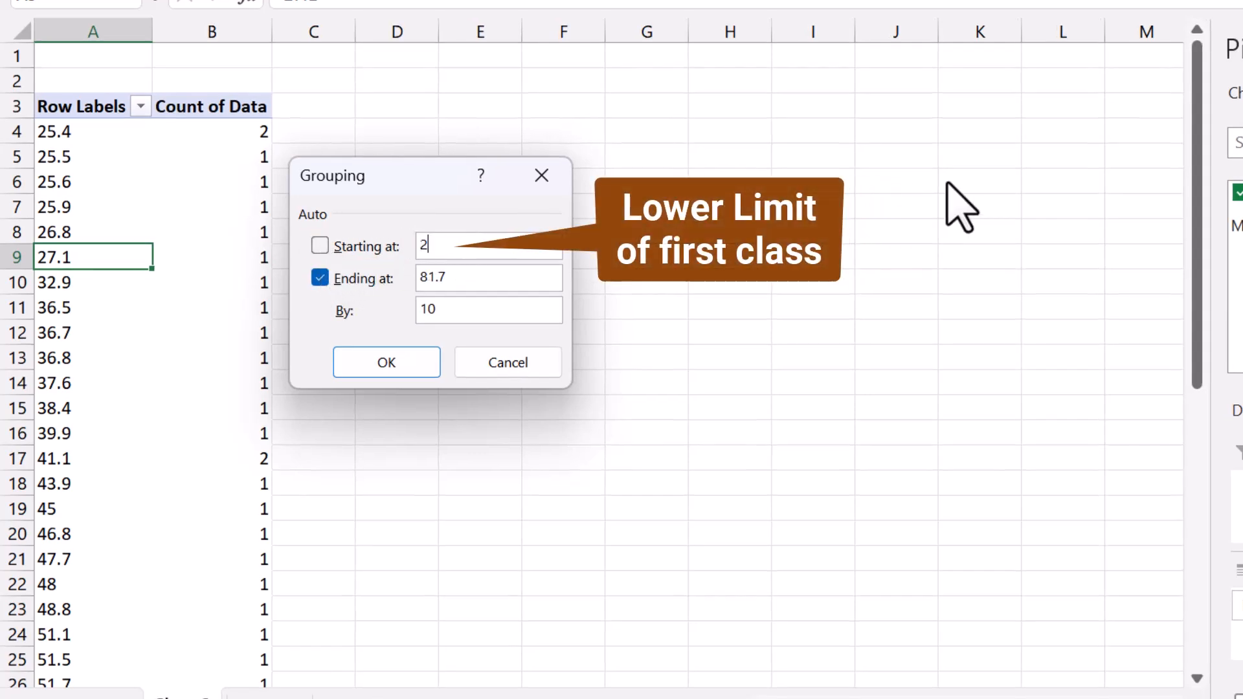
text(5)
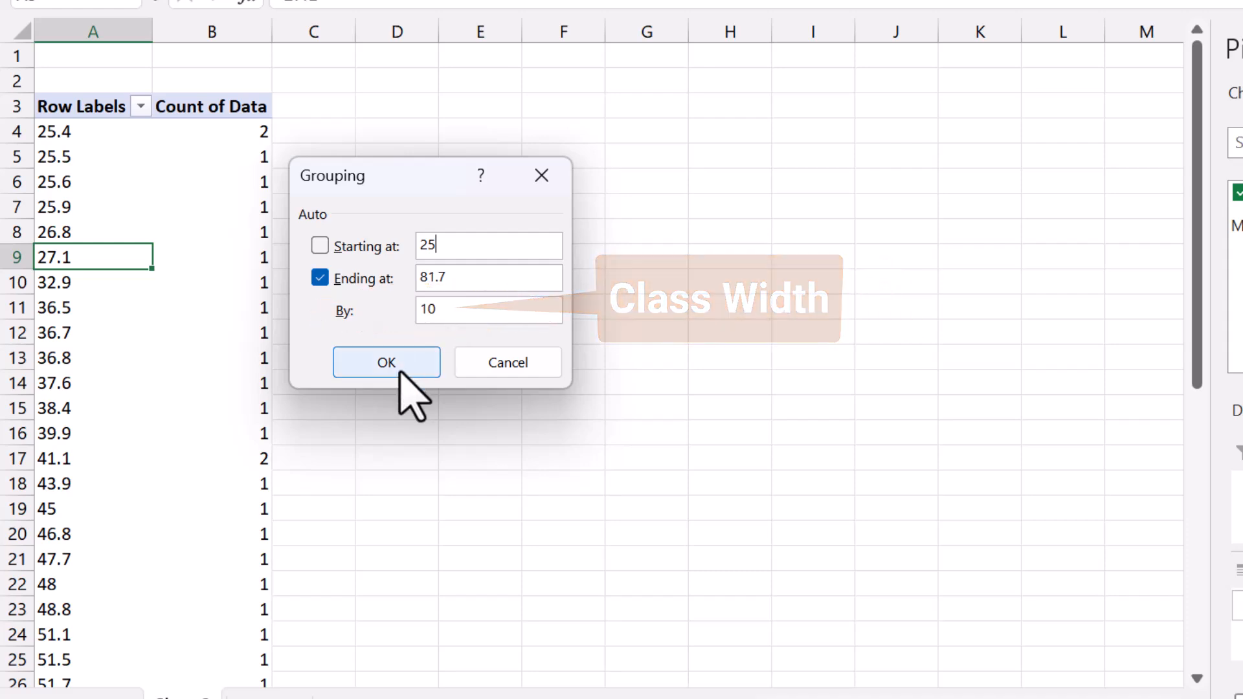
click(386, 363)
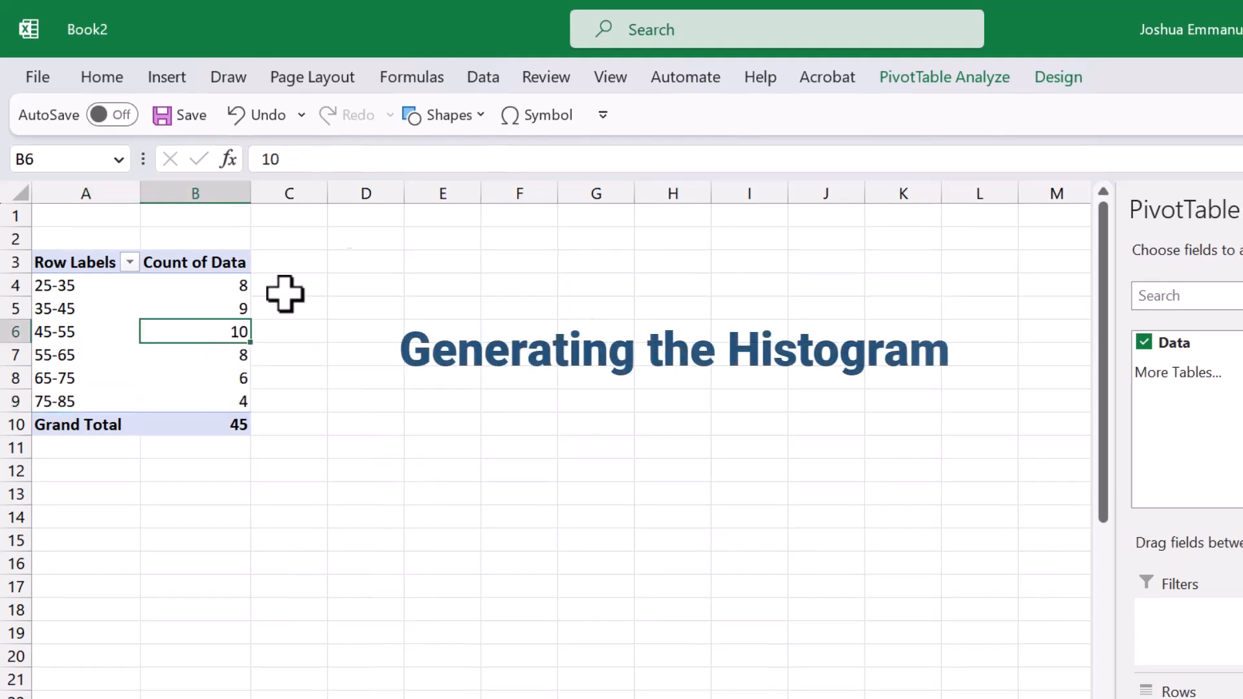
Insert a Clustered Column PivotChart plotting the six class counts.
click(943, 77)
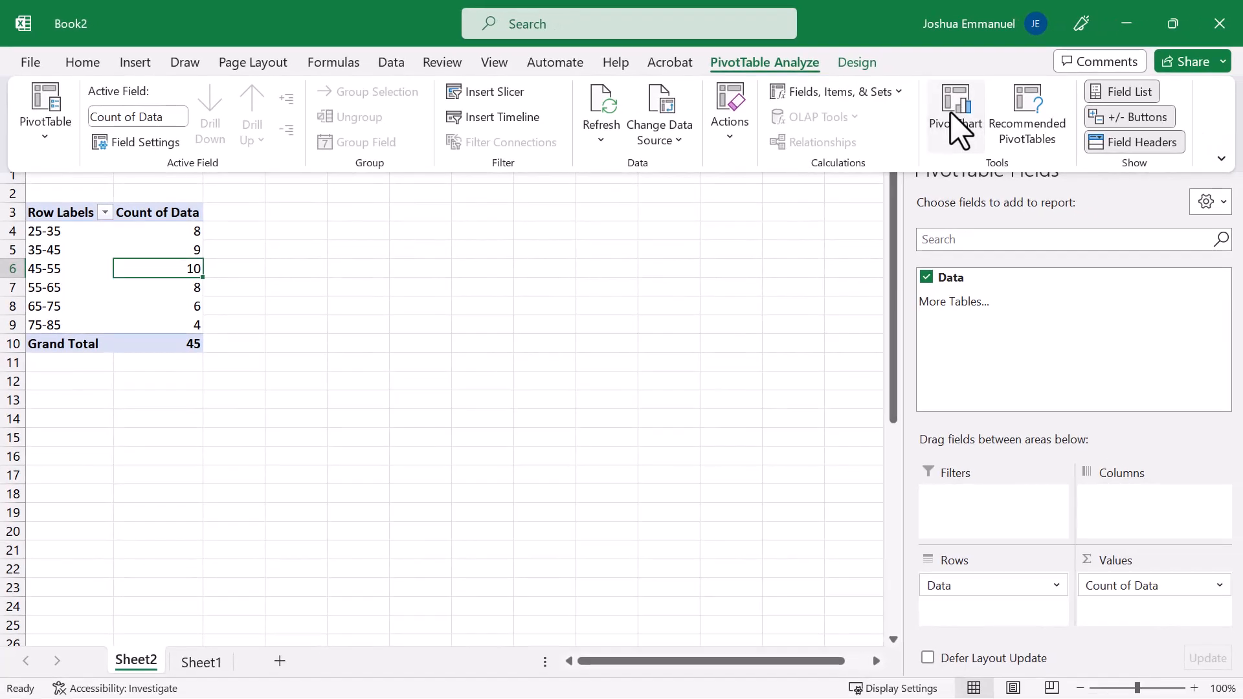
click(955, 111)
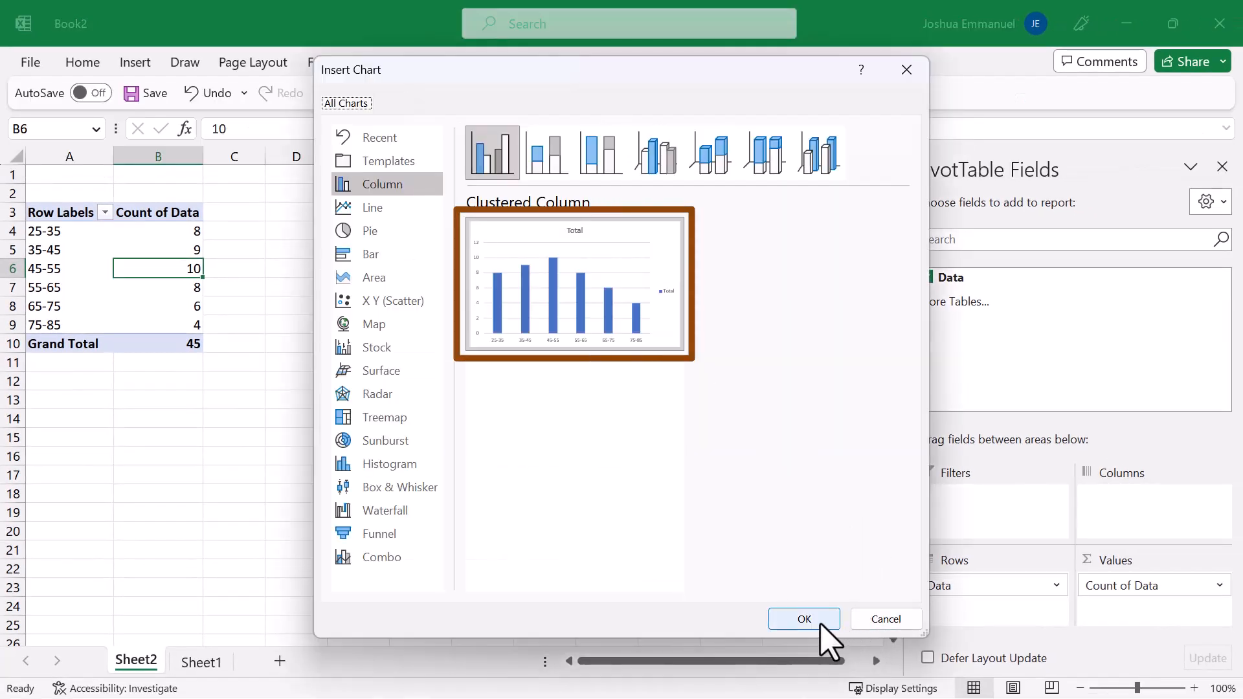
click(802, 619)
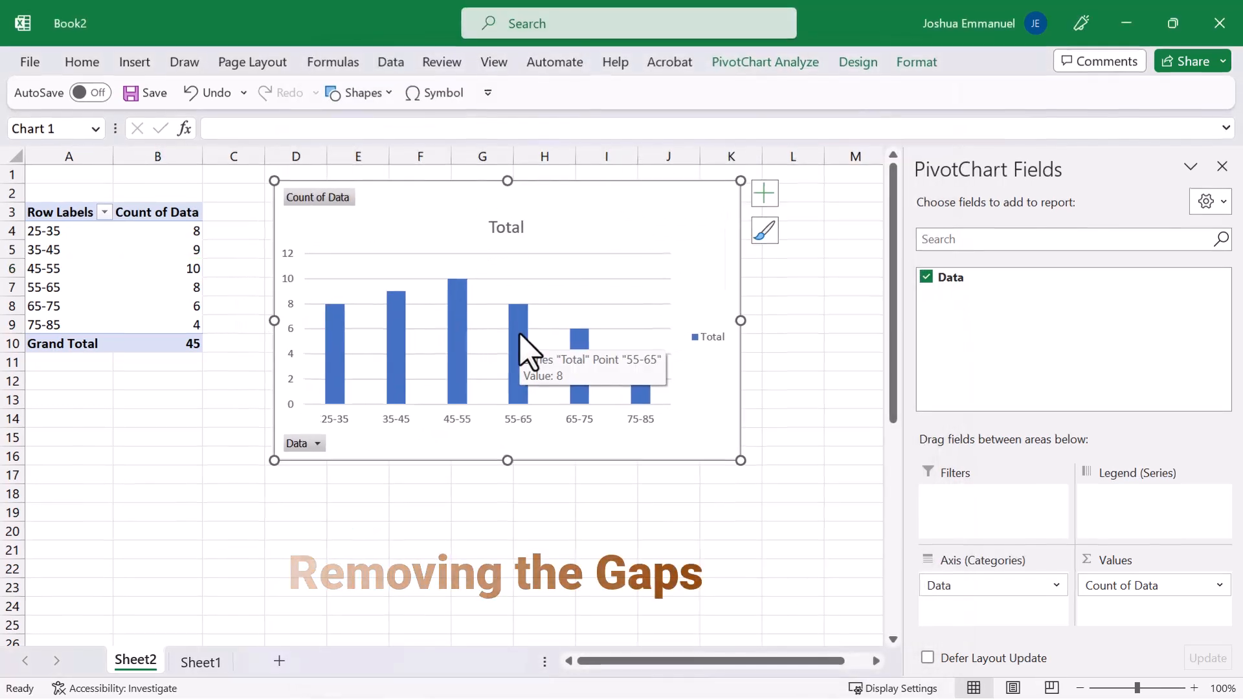
Set the column series Gap Width to 0% so the bars touch.
right_click(519, 325)
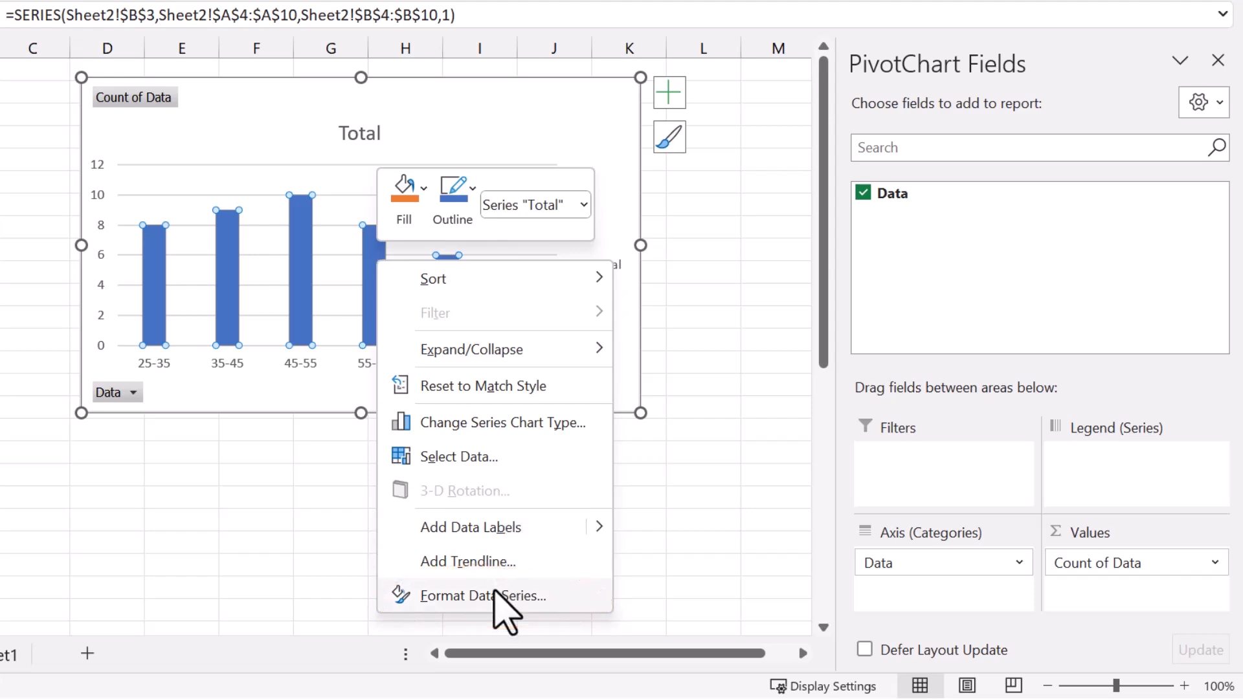
click(484, 596)
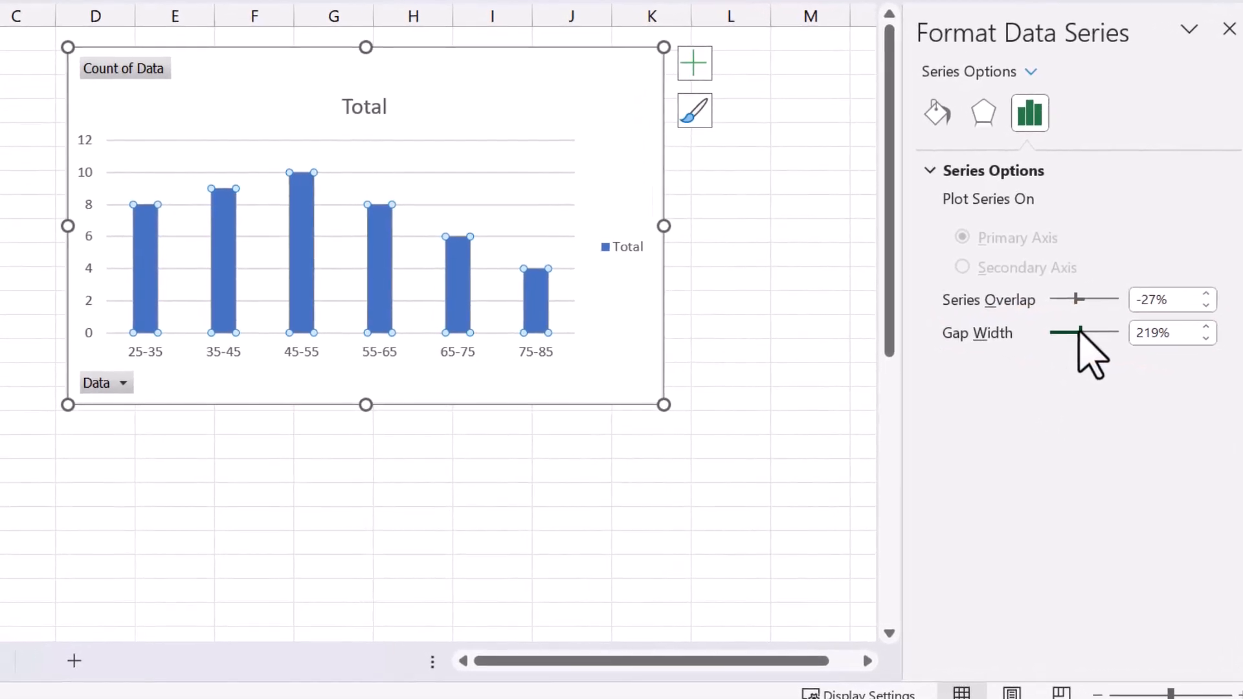
drag(1077, 332, 1050, 333)
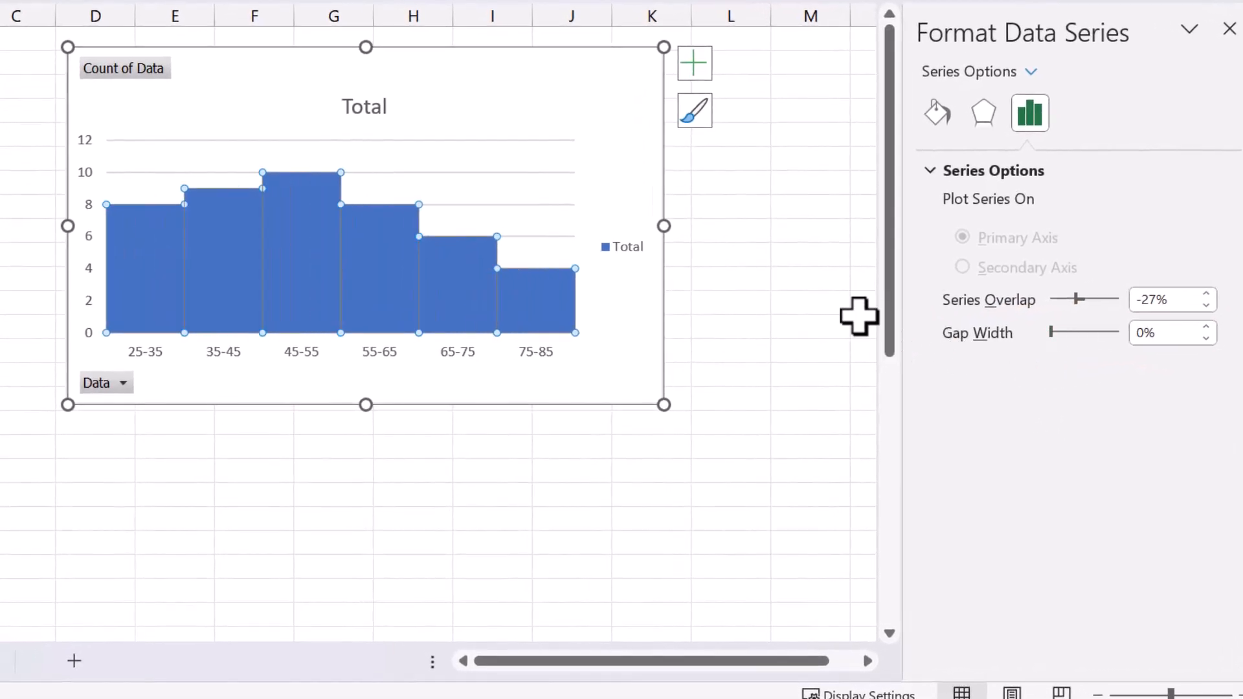
Give the chart columns a black outline.
right_click(388, 254)
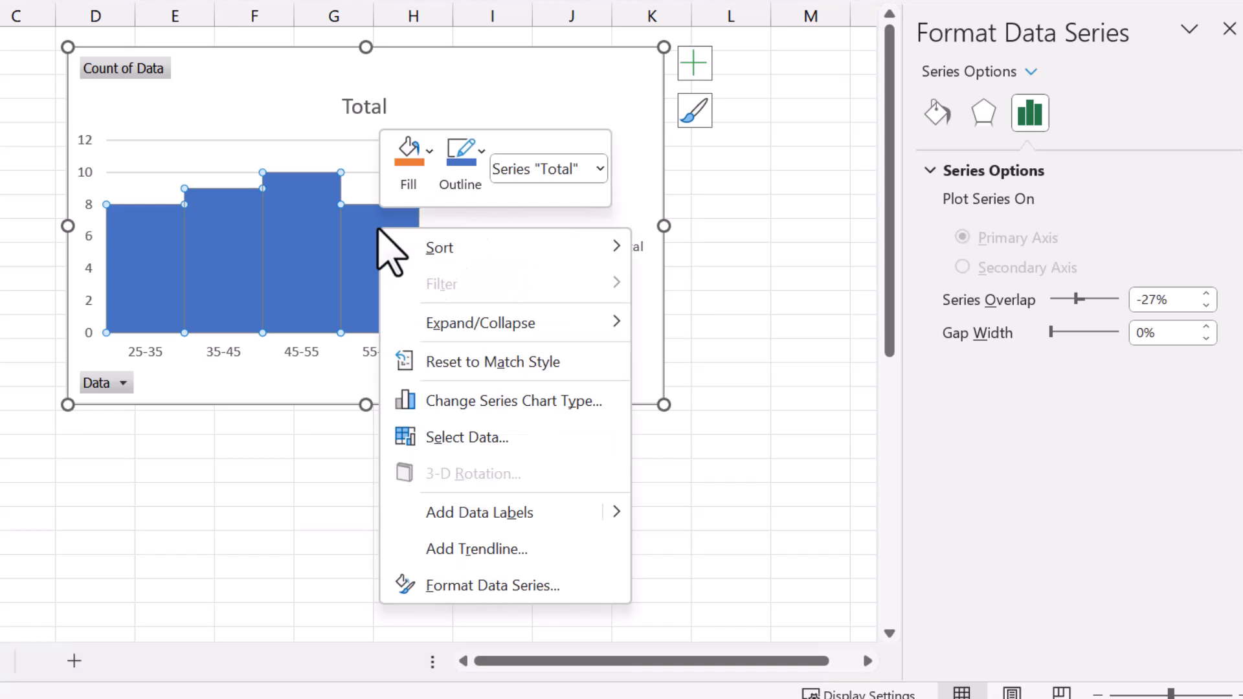
click(459, 151)
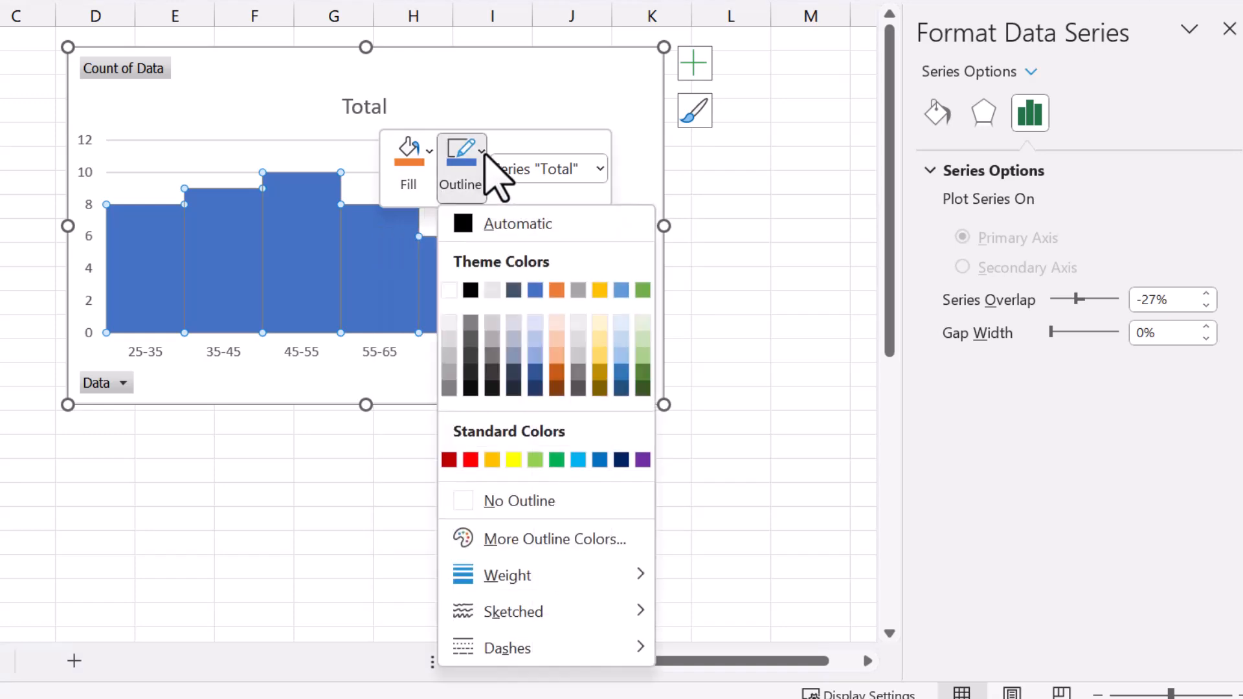
click(469, 226)
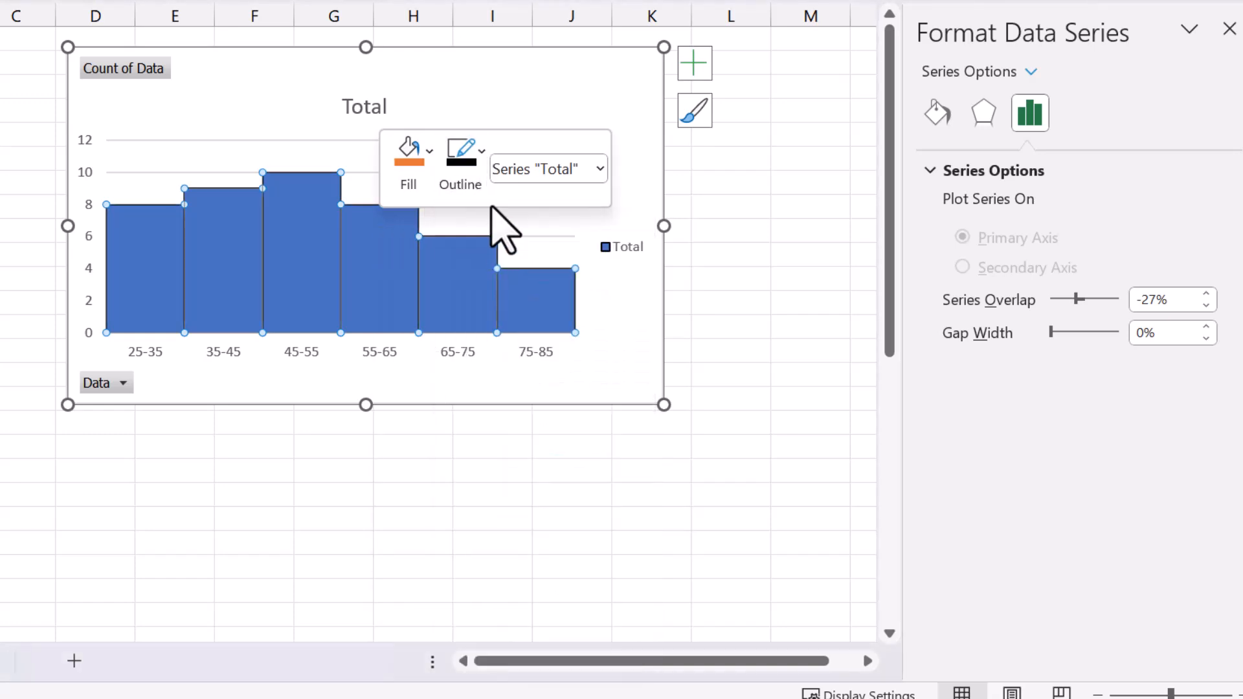
mouse_move(543, 88)
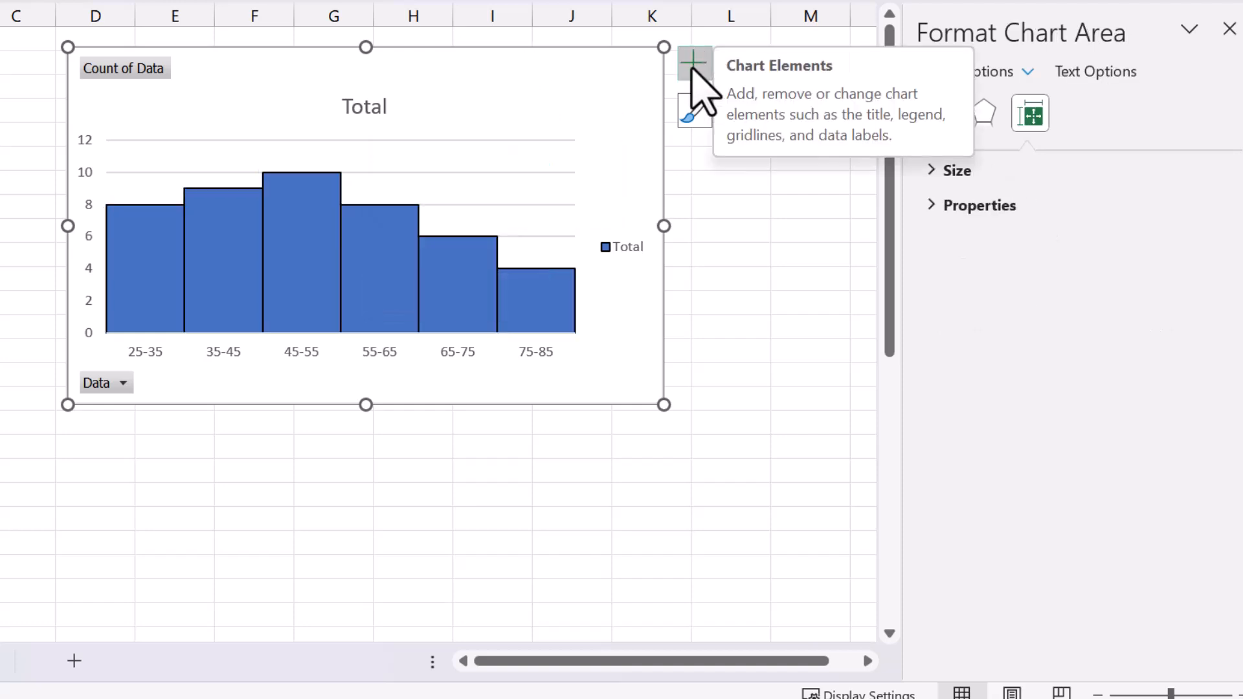
Add data labels, title the chart Histogram, and hide the legend and all field buttons.
click(693, 63)
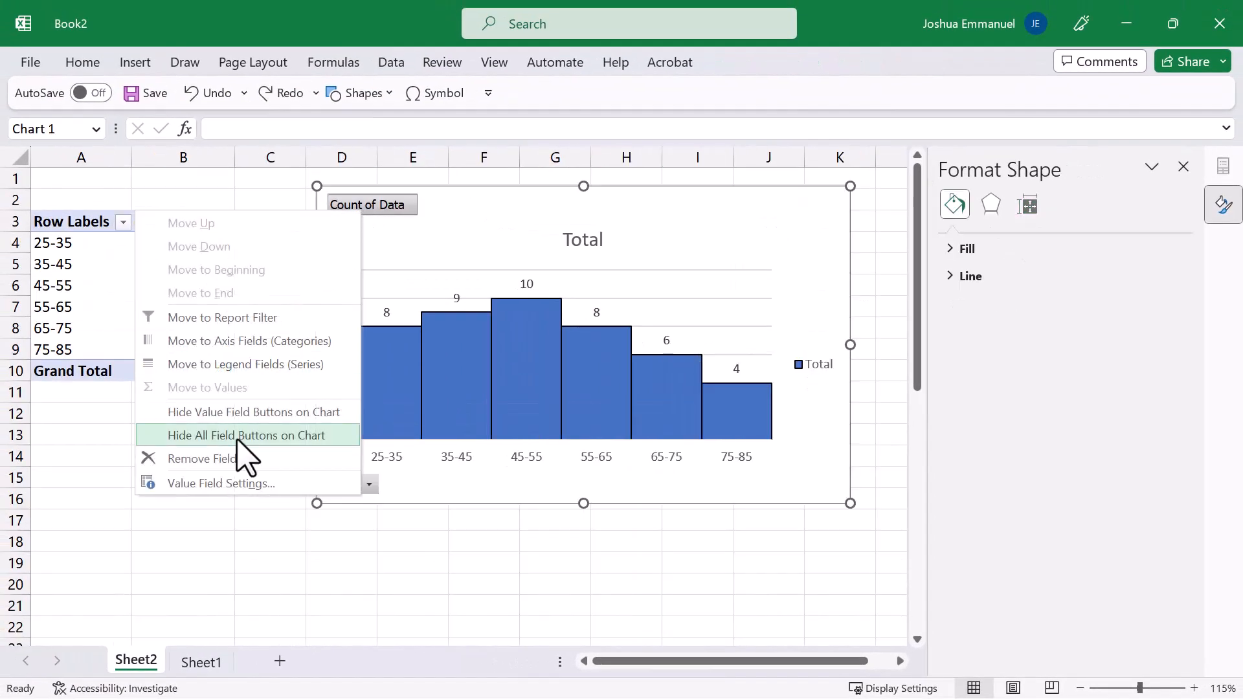
click(246, 435)
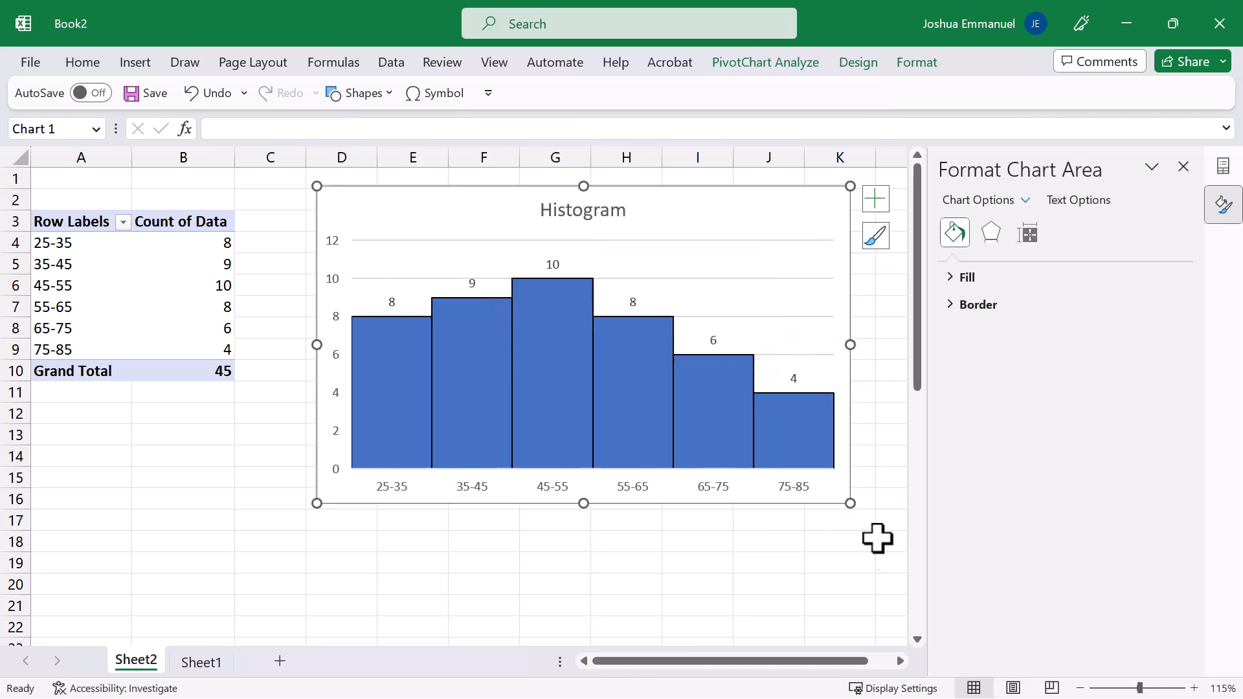
mouse_move(895, 579)
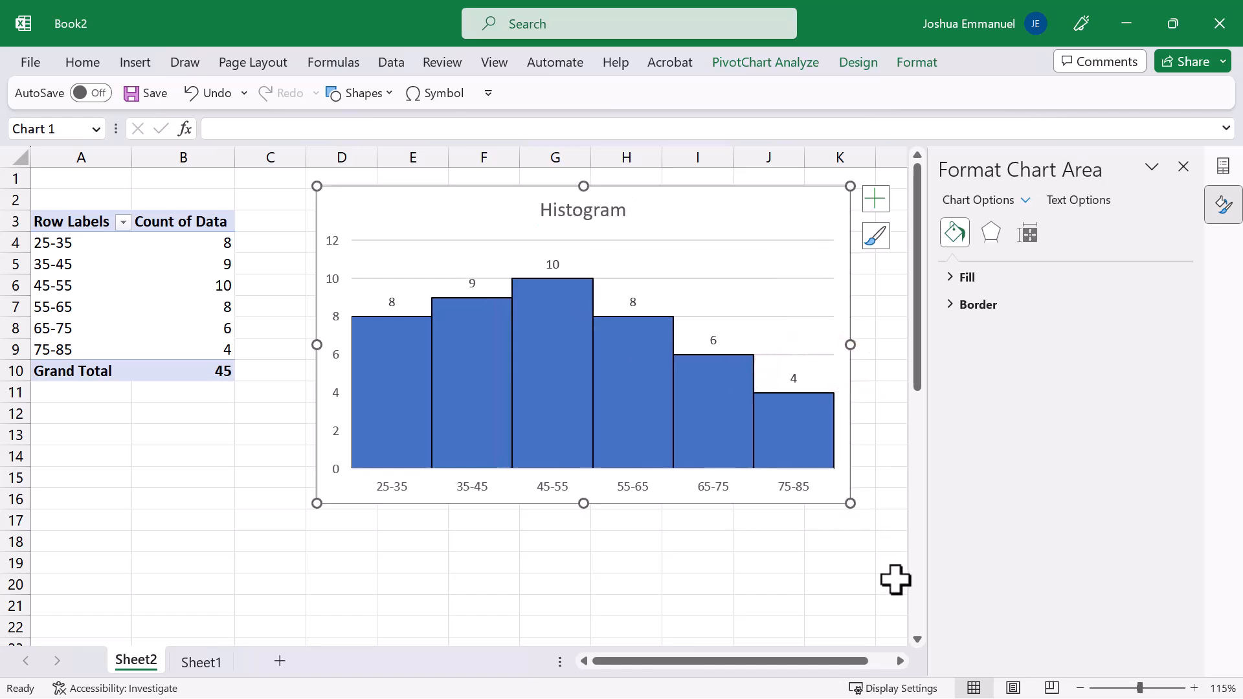